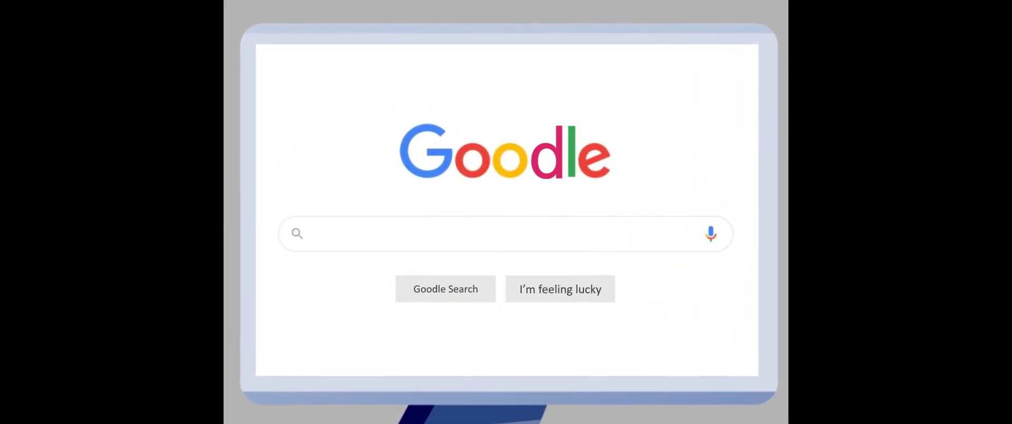
Step: Search the web for 'Crofting Digital Applications' to reach the Crofting Commission site
text(Crofting Digital Applications)
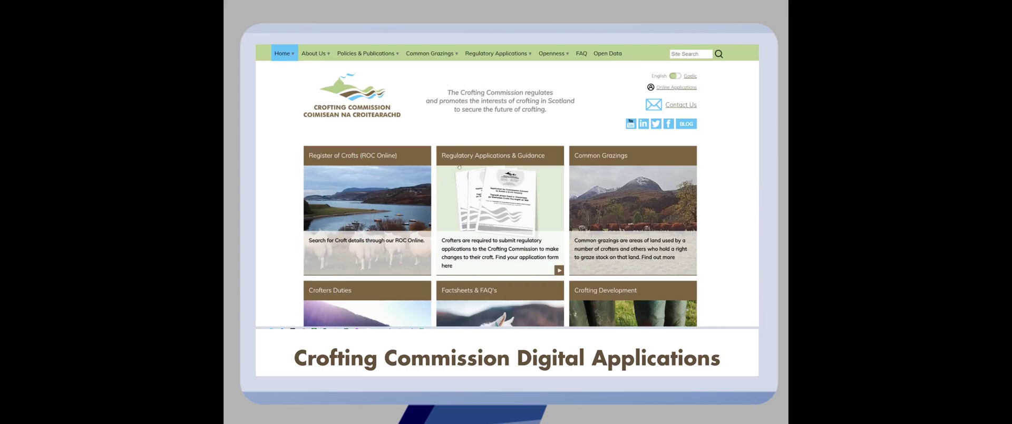
mouse_move(510, 210)
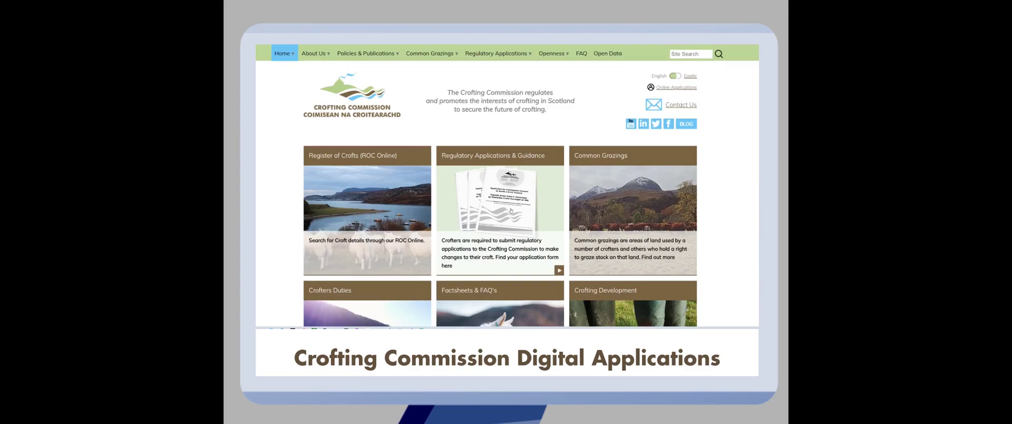
Step: From Regulatory Applications, collapse the application types list and start a new application
click(496, 53)
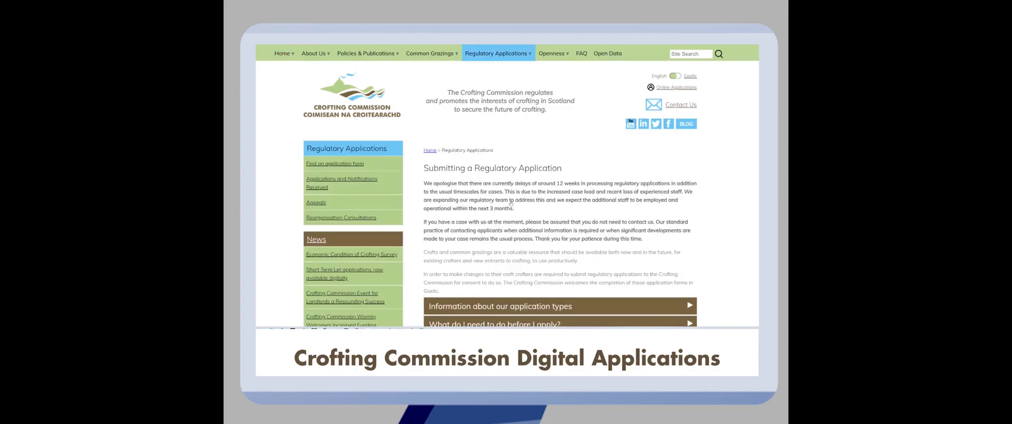
scroll(down, 3)
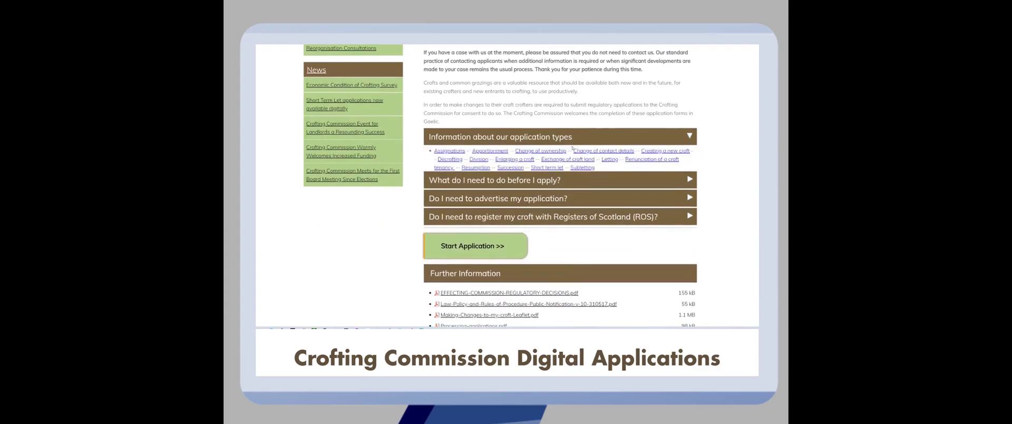
click(559, 136)
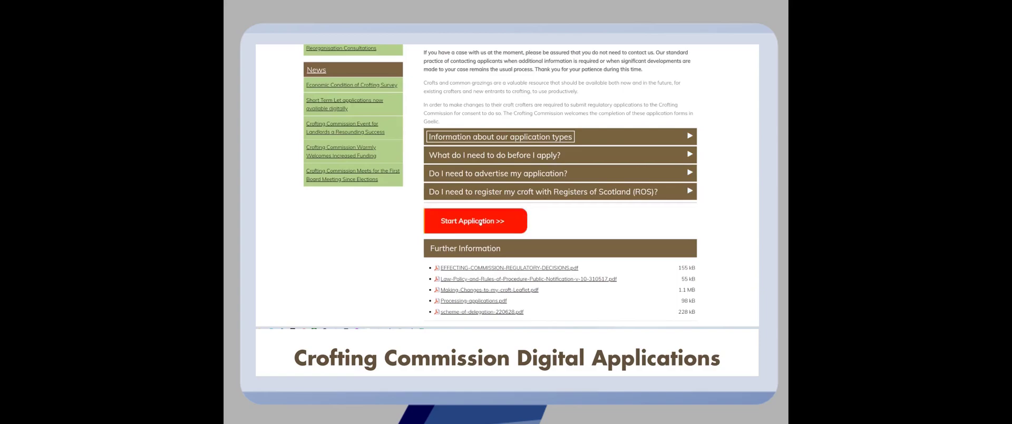
click(474, 221)
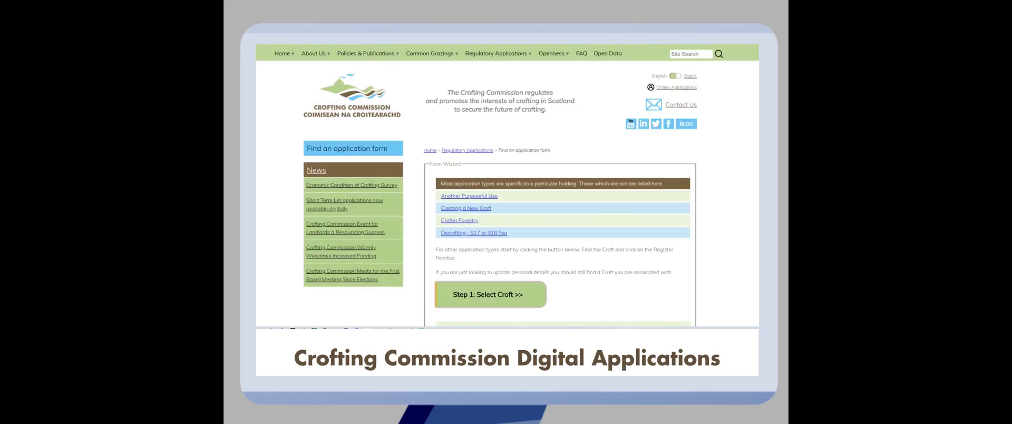
scroll(down, 3)
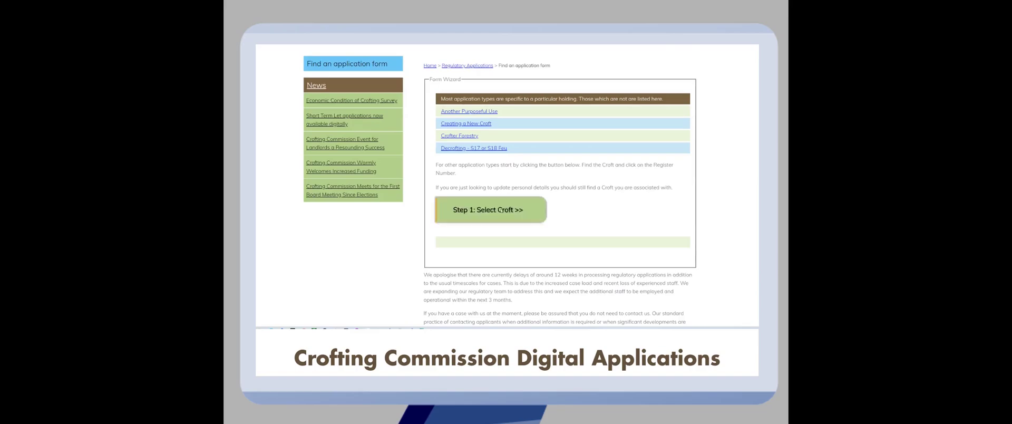
Step: Search the croft register for 'square' and pick 1 Albert Square, Walford (D9999)
click(489, 210)
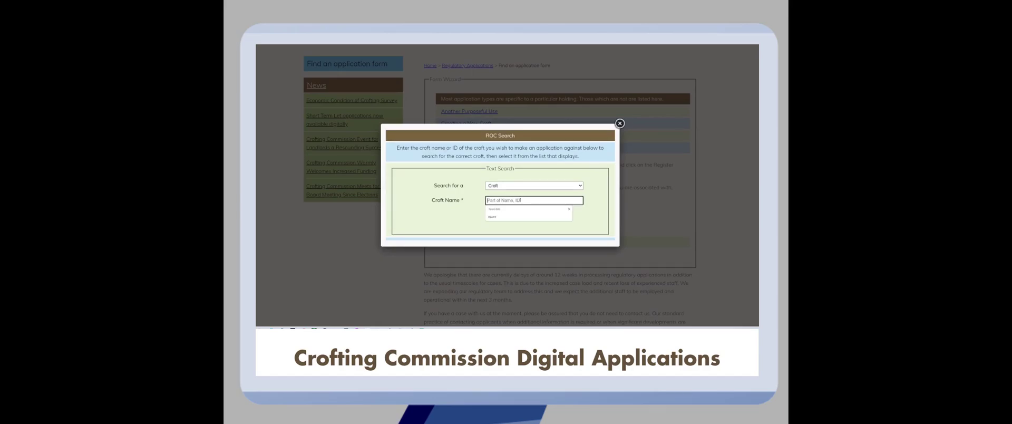
text(square)
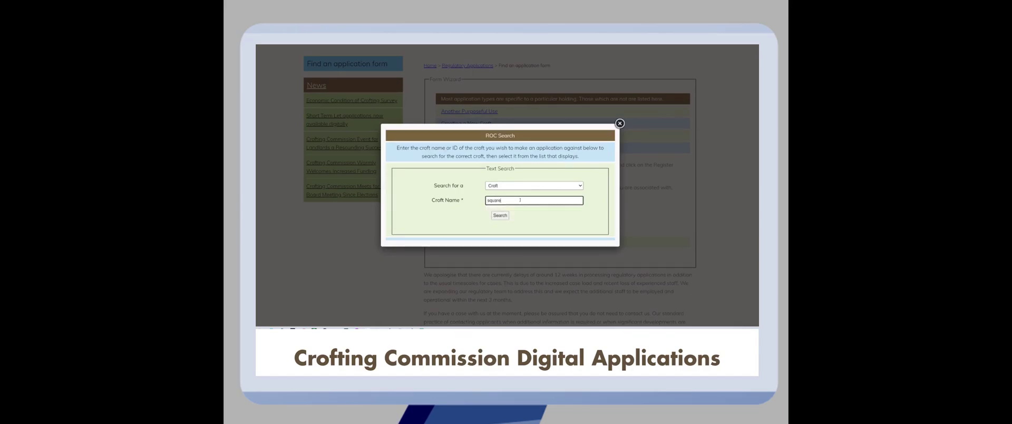
click(499, 215)
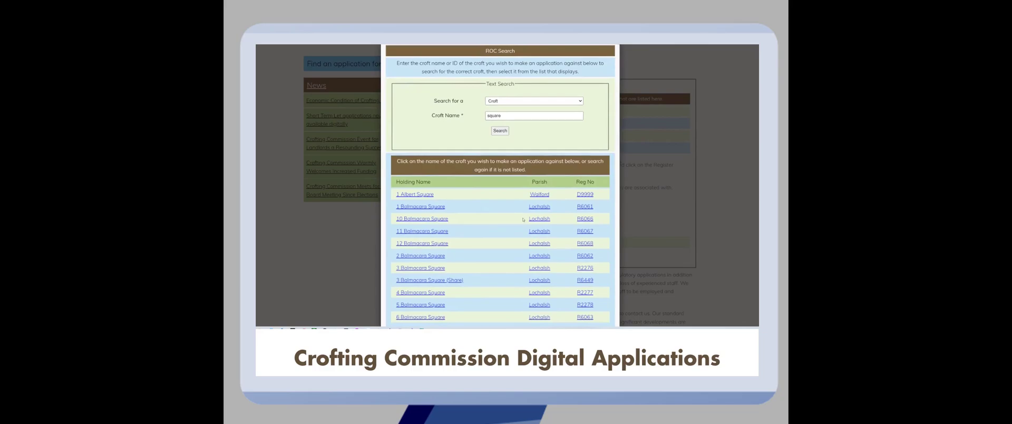
mouse_move(461, 185)
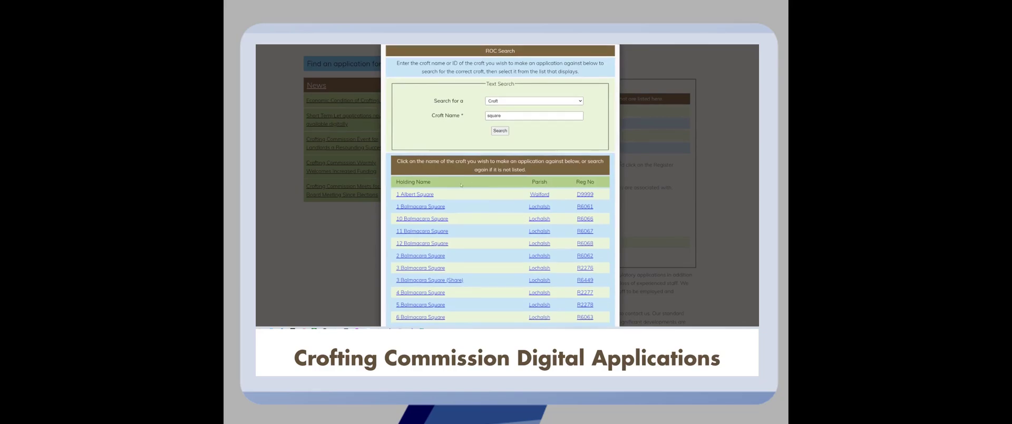
click(414, 194)
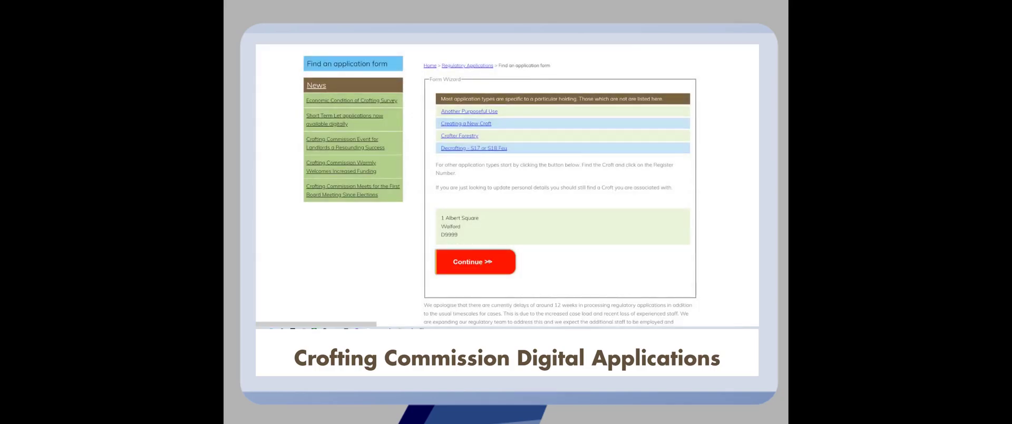
click(475, 262)
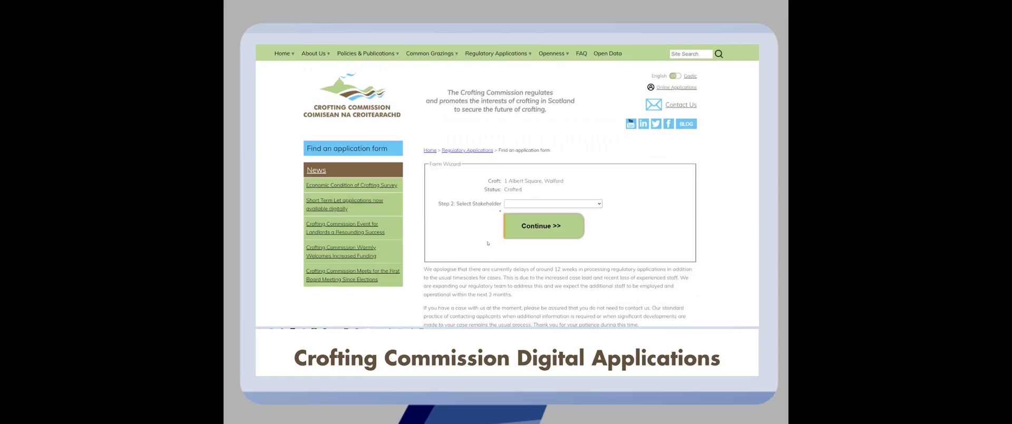
mouse_move(529, 197)
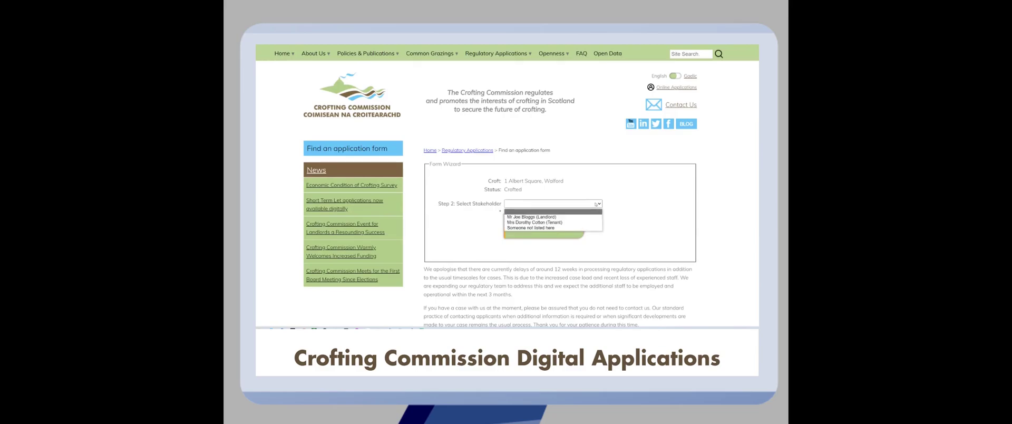
mouse_move(533, 217)
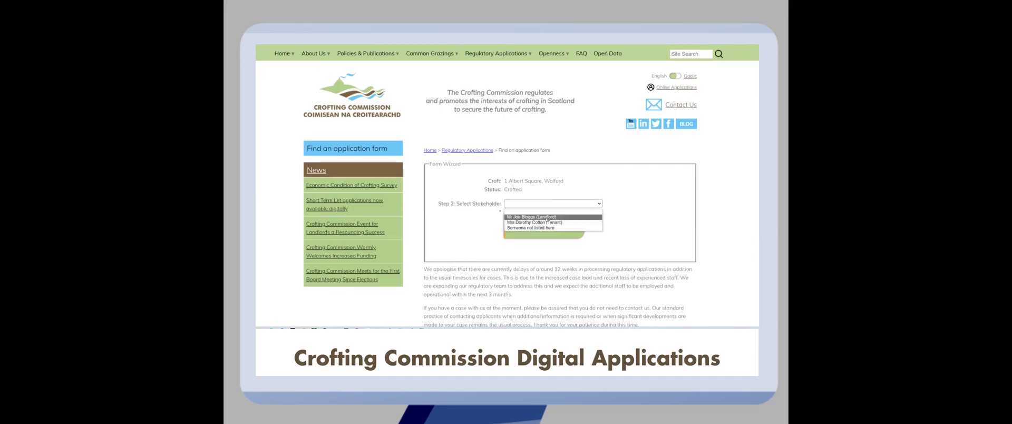
mouse_move(542, 222)
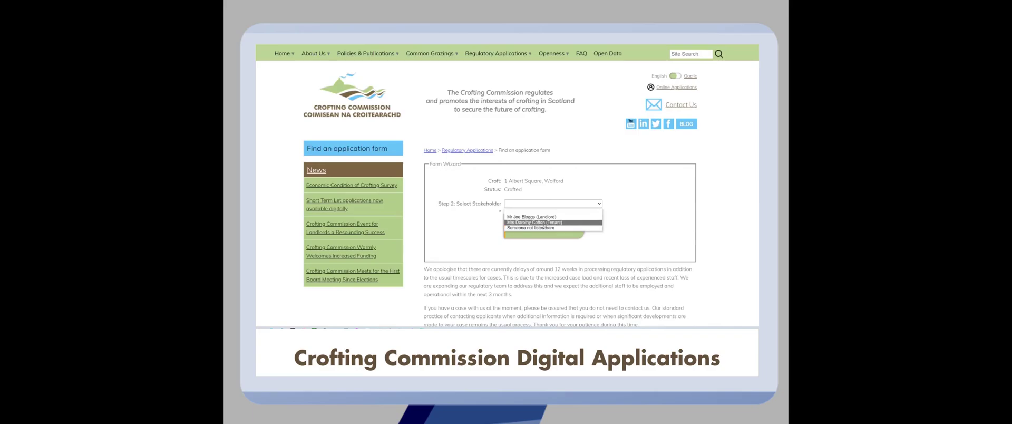
click(537, 222)
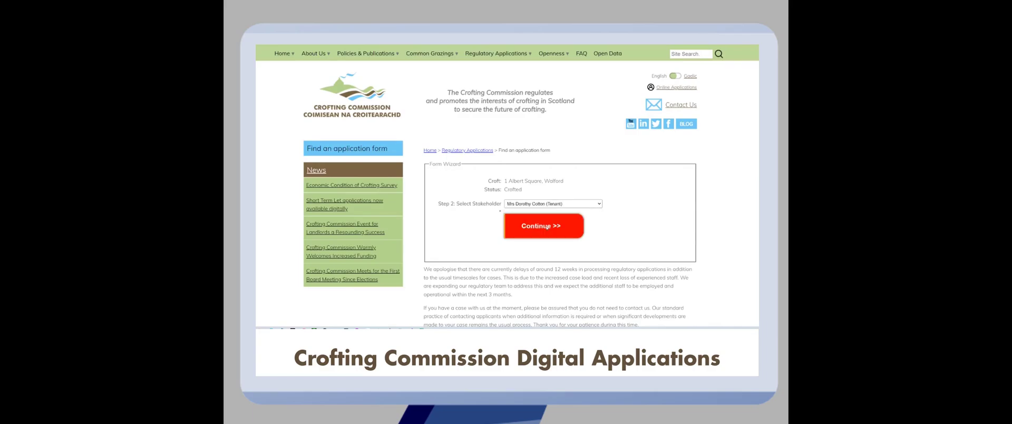
click(543, 225)
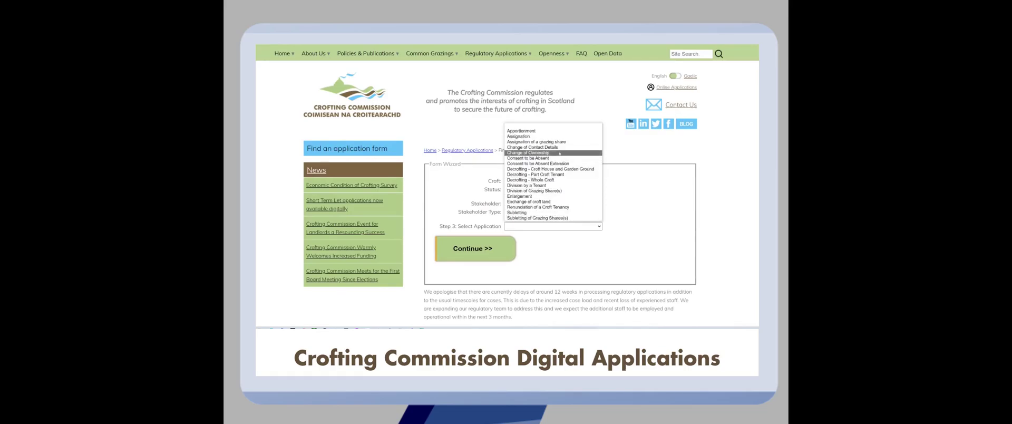
mouse_move(534, 179)
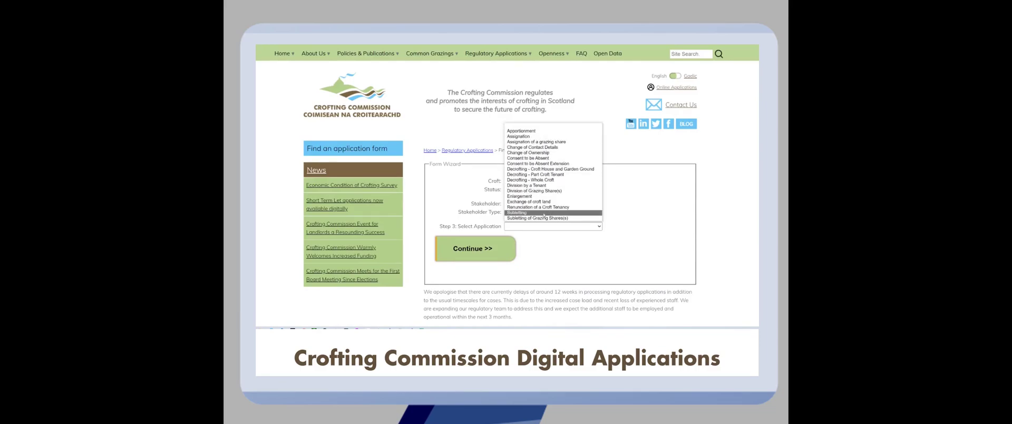
click(516, 212)
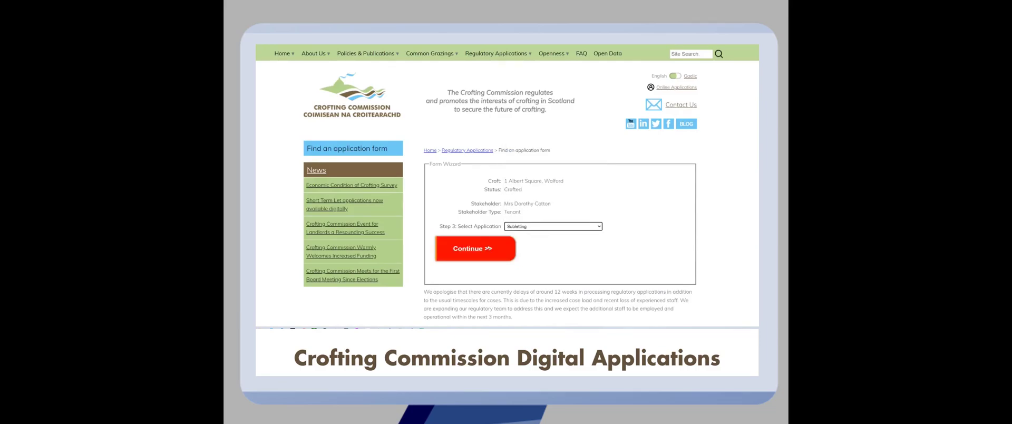
Step: Confirm Subletting and read its notes, delegated decision parameters and regulatory forms list
click(473, 248)
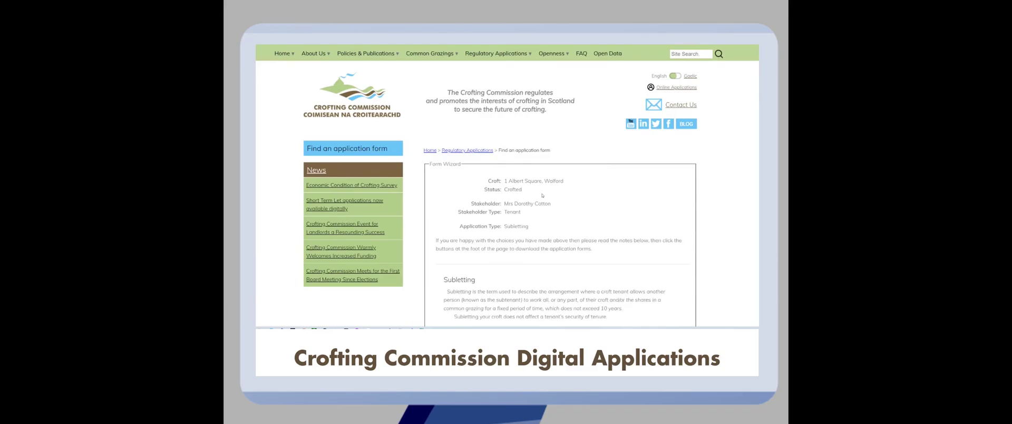
mouse_move(567, 201)
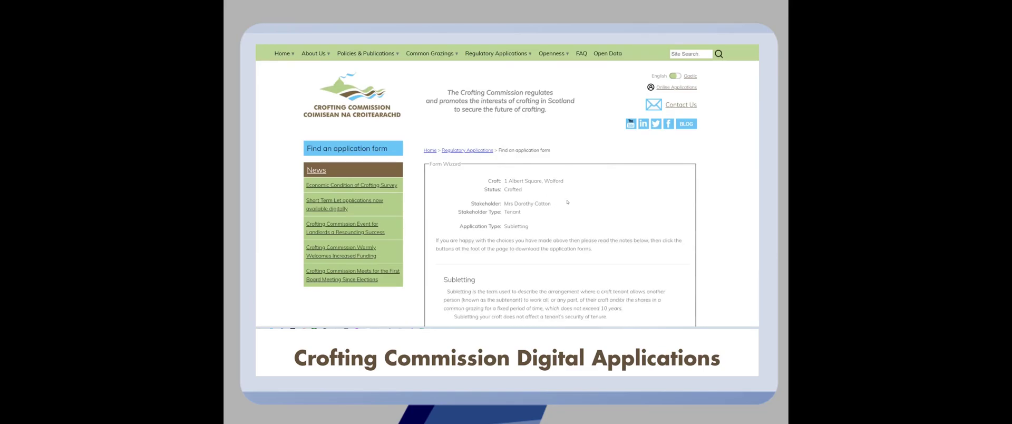
mouse_move(546, 195)
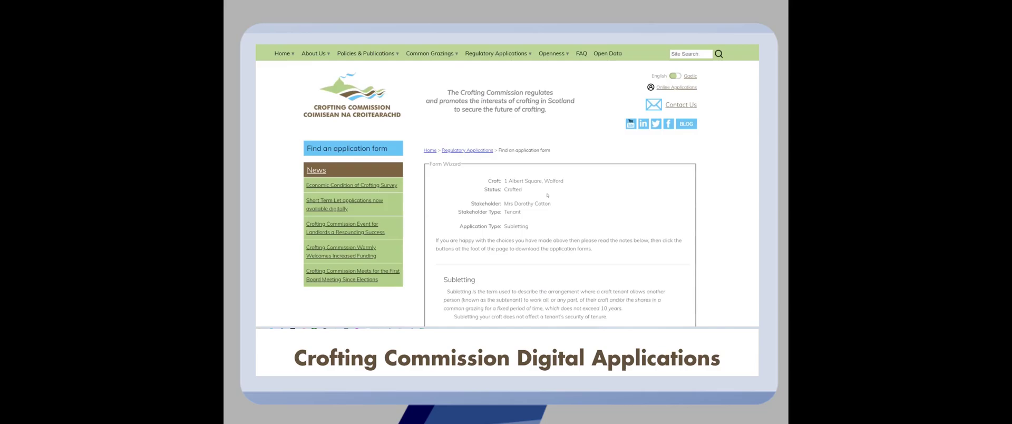
scroll(down, 3)
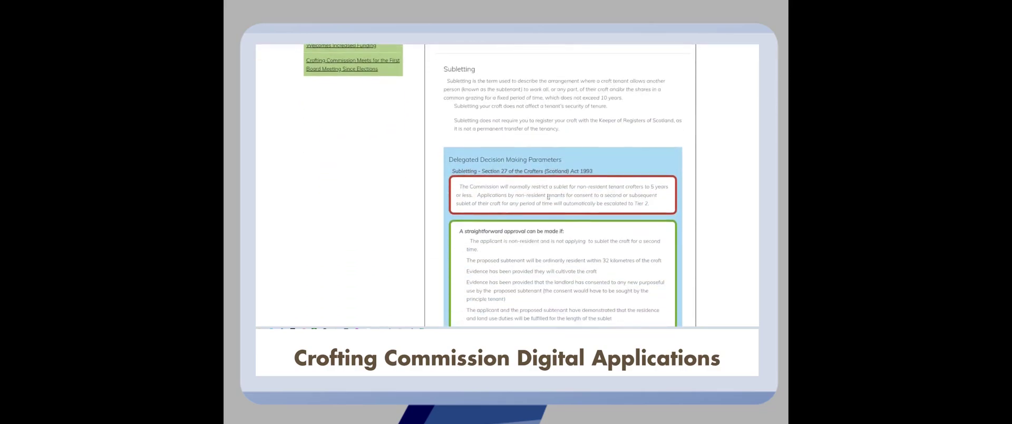
scroll(down, 3)
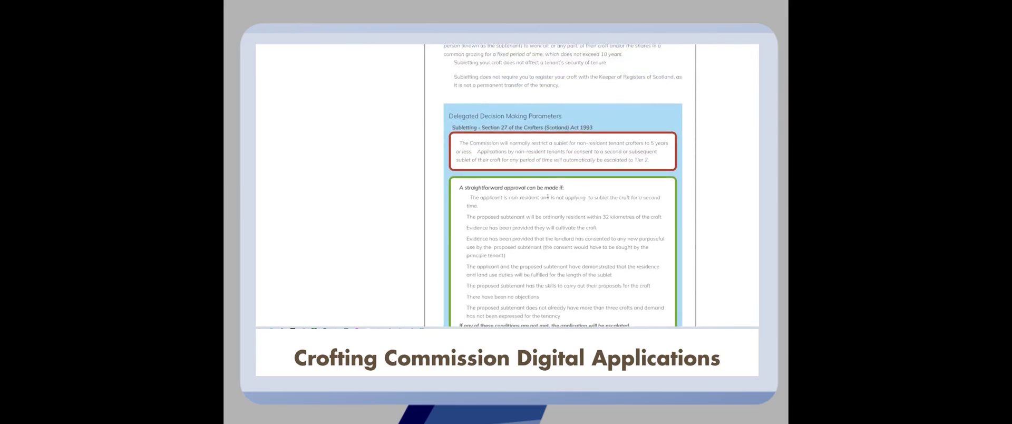
scroll(down, 3)
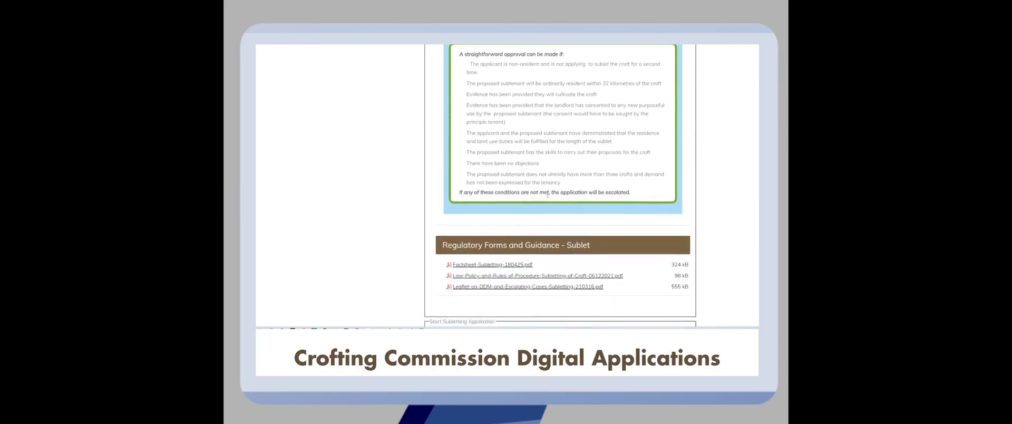
scroll(down, 3)
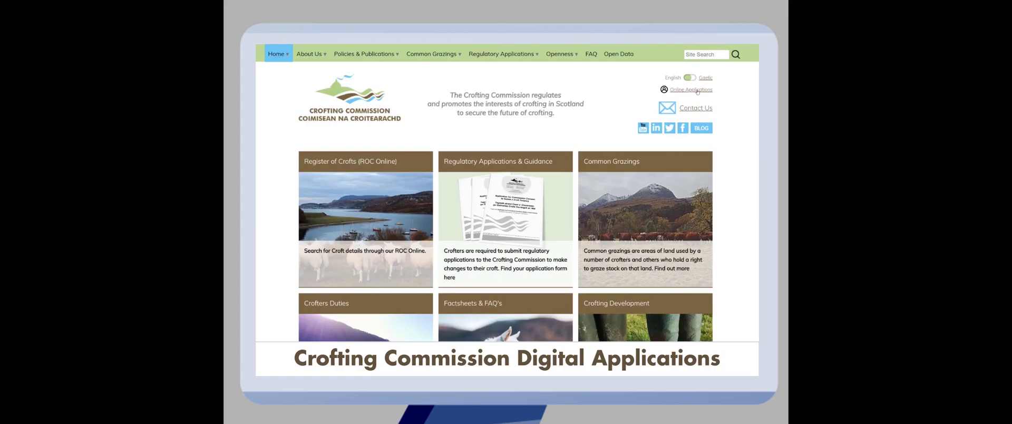
Step: Start a new application from the Online Applications dashboard and move past the introduction
click(690, 90)
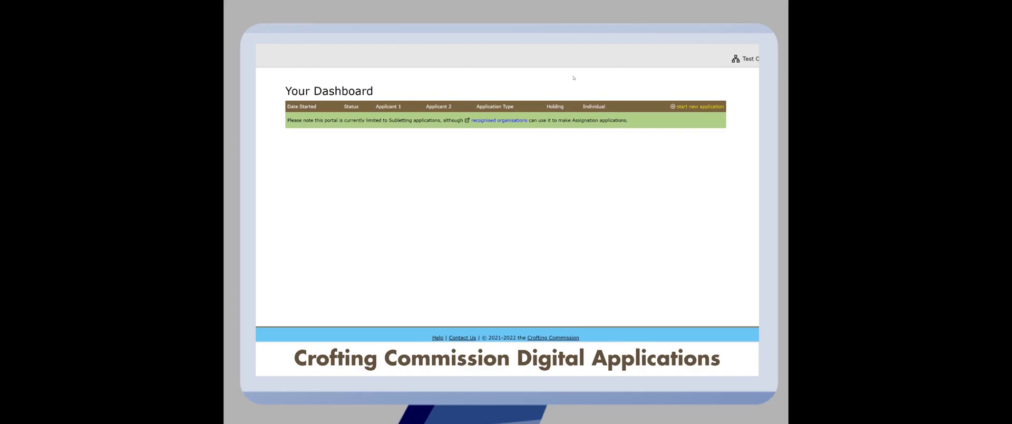
mouse_move(592, 157)
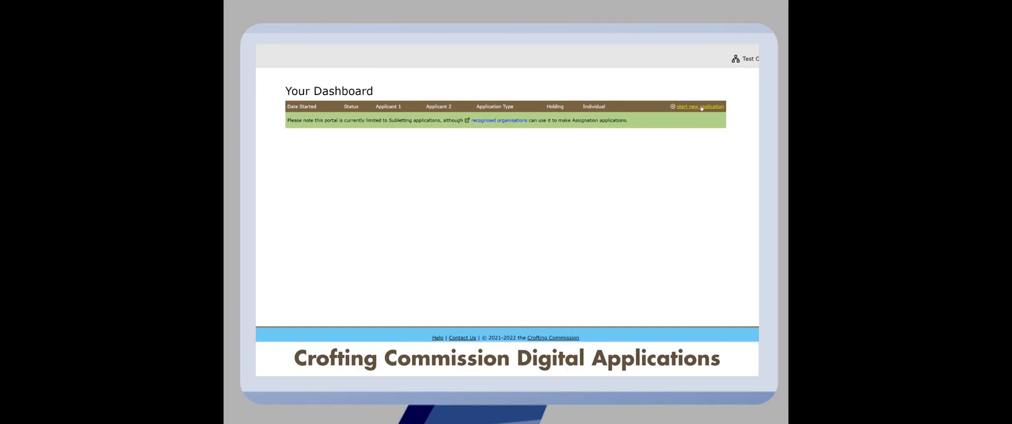
click(698, 107)
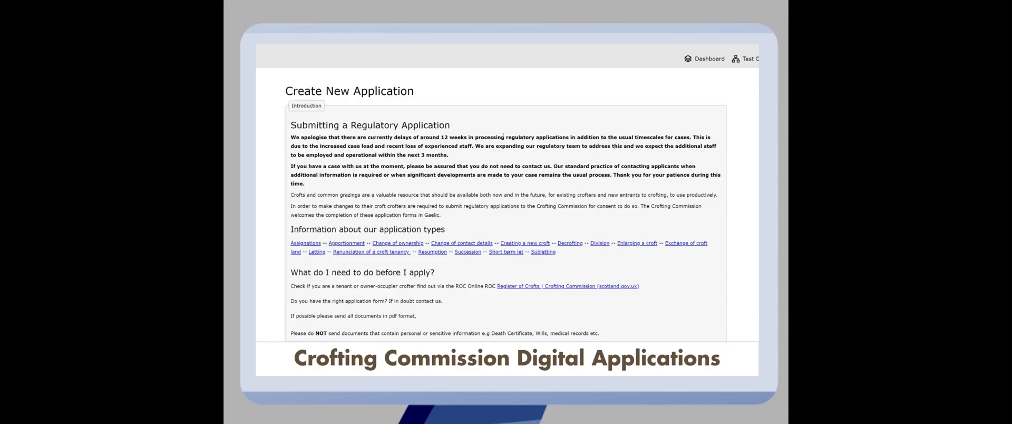
scroll(down, 3)
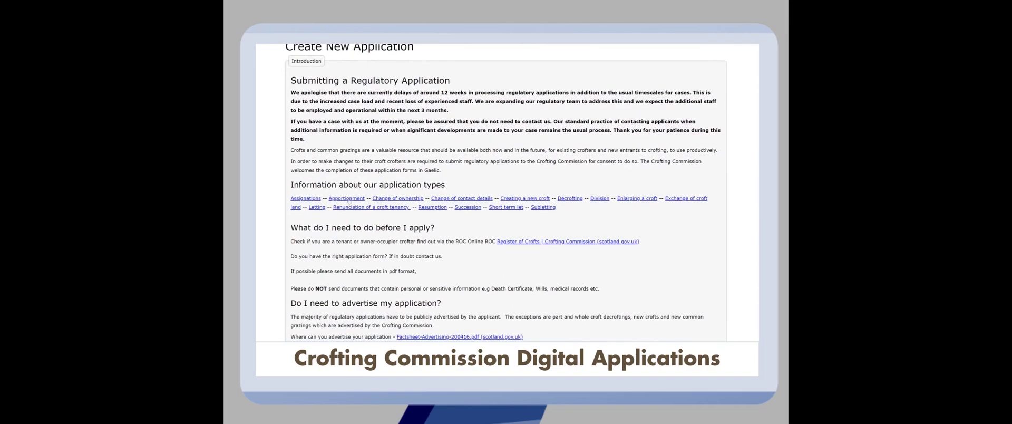
scroll(down, 3)
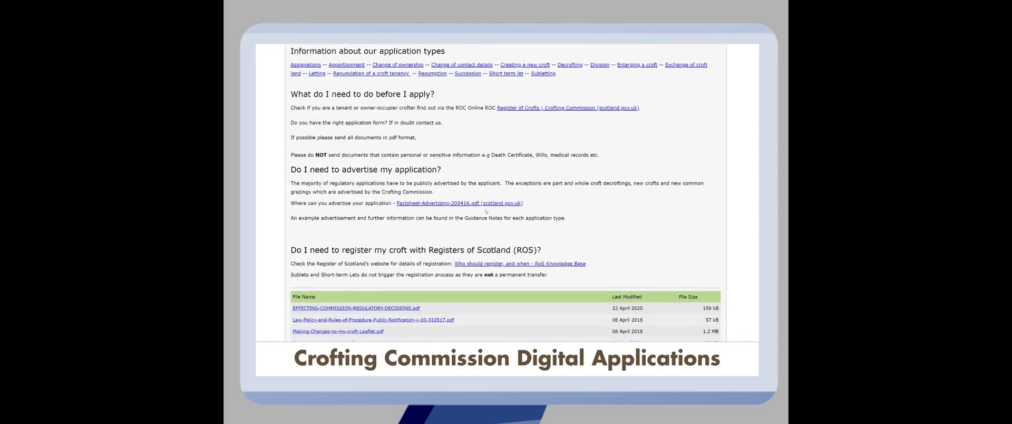
scroll(down, 3)
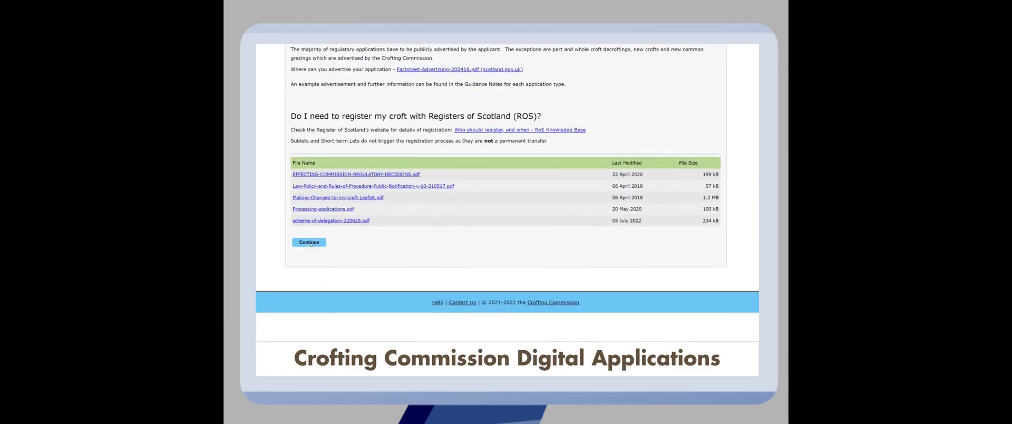
click(308, 243)
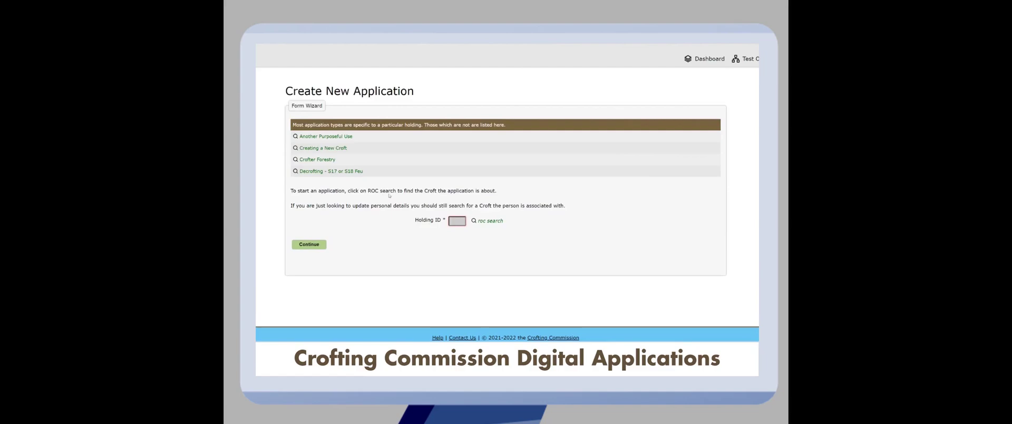
Step: Search the register for 'square' and confirm 1 Albert Square as the holding
click(489, 220)
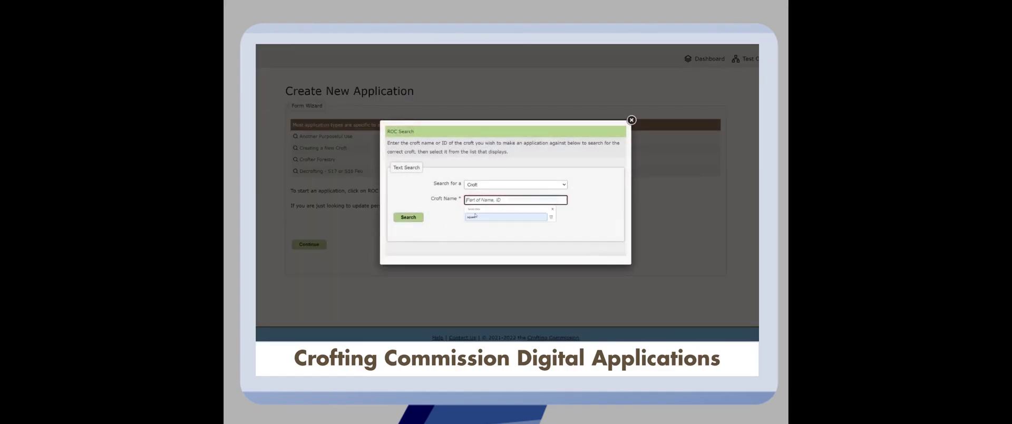
click(408, 216)
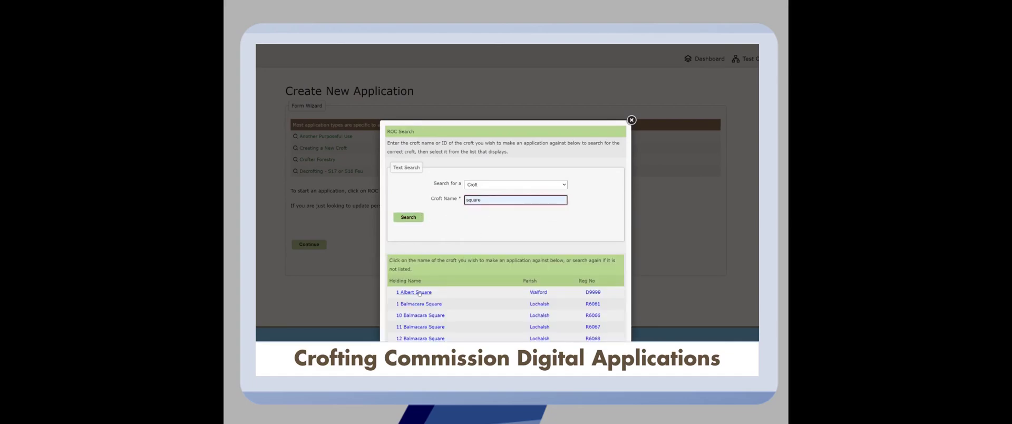
click(413, 292)
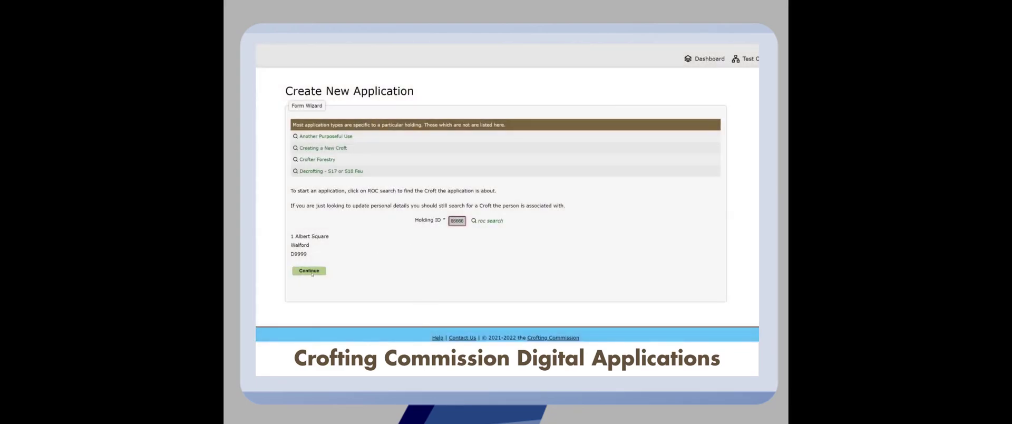
click(308, 270)
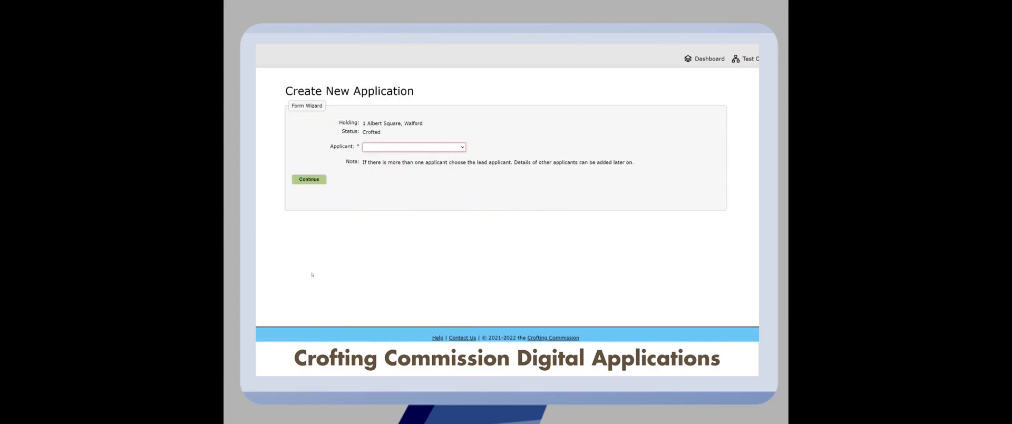
Step: Make the tenant the lead applicant and select Subletting as the application type
click(413, 146)
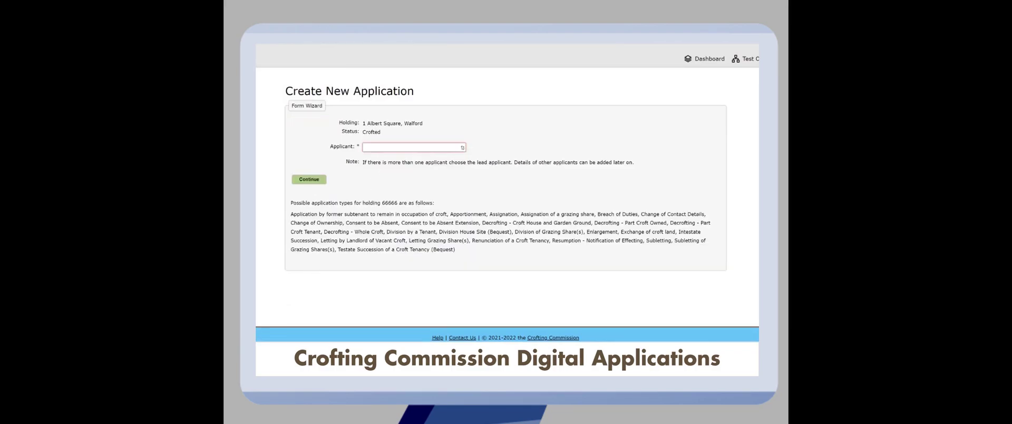
click(413, 147)
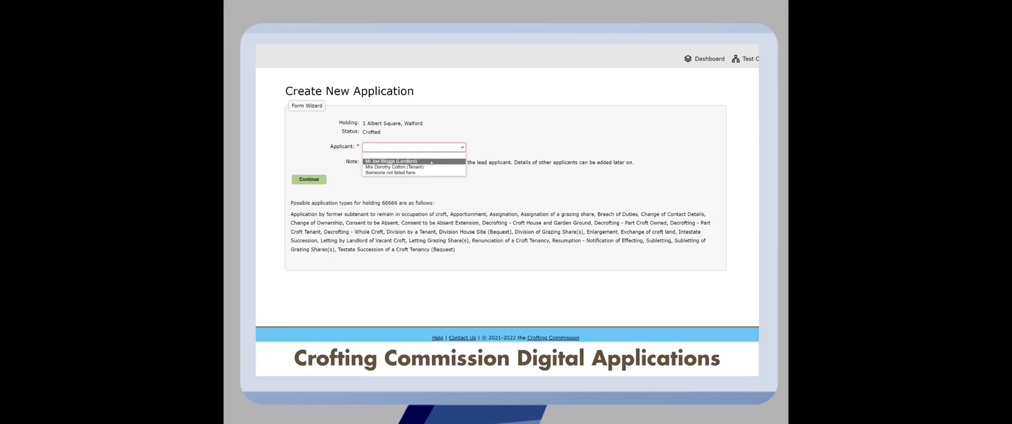
click(413, 166)
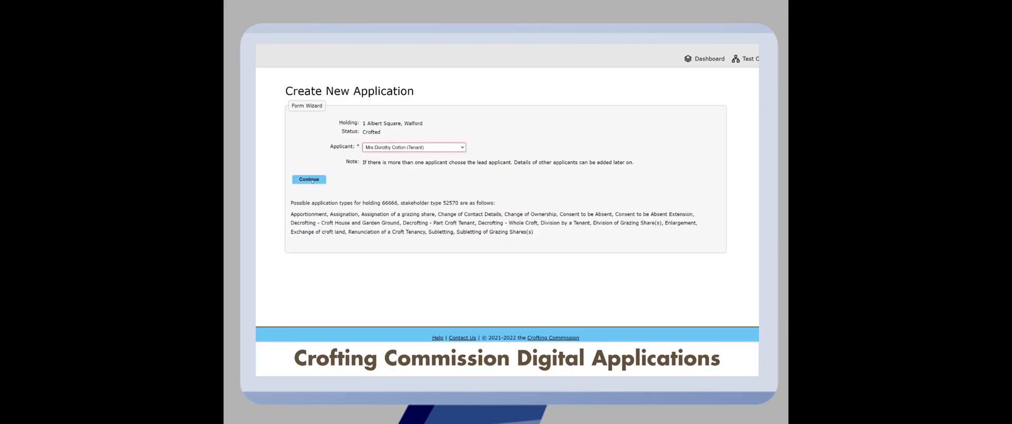
click(309, 179)
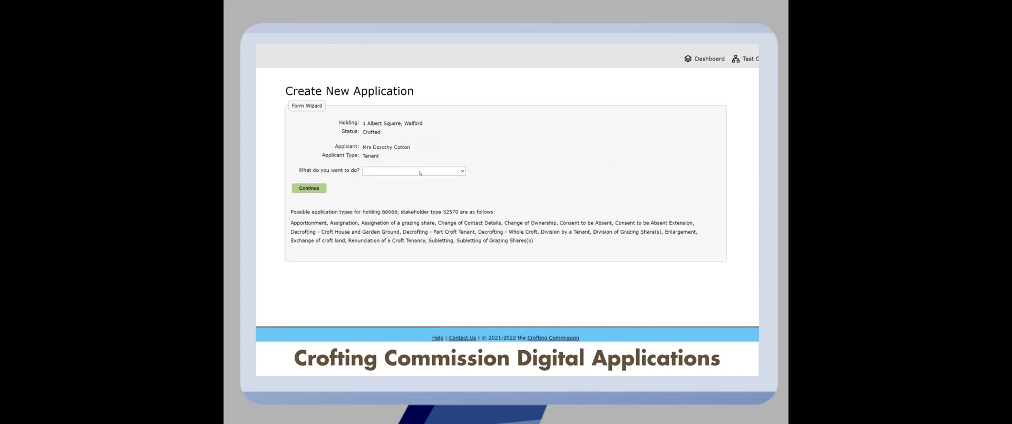
click(413, 171)
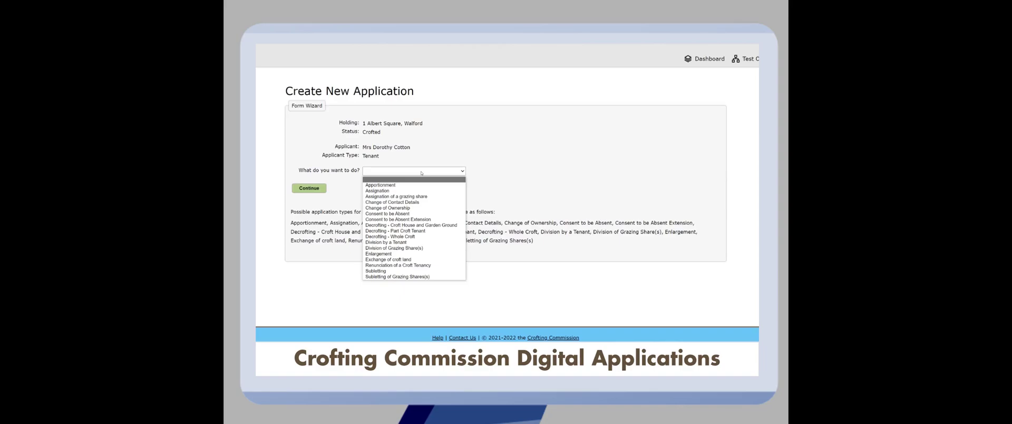
mouse_move(395, 247)
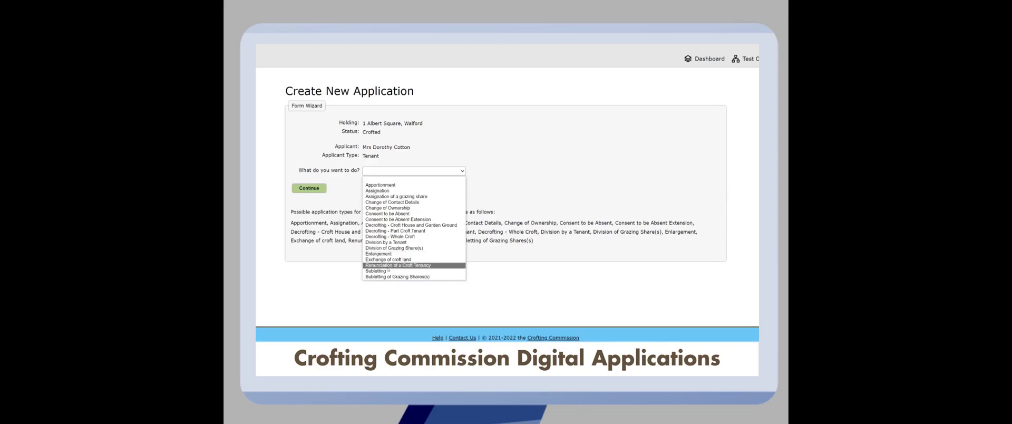
click(378, 270)
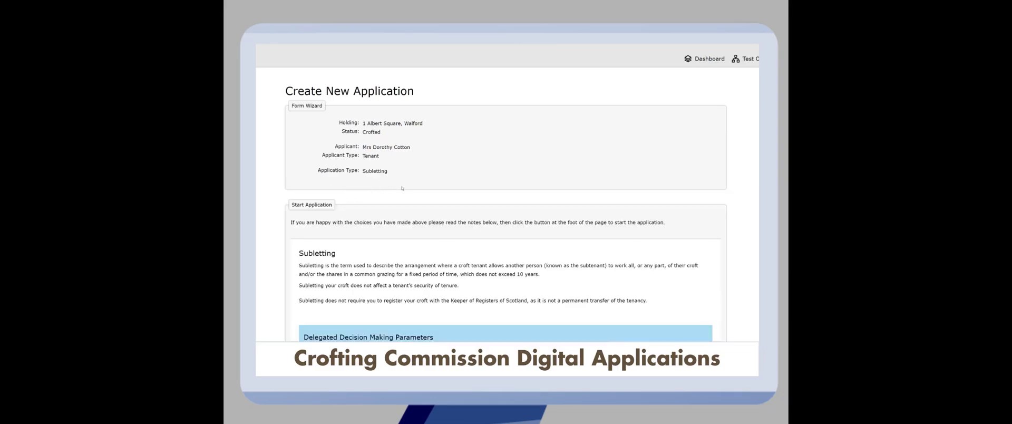
Step: Scroll past the sublet conditions and go back to Your Dashboard
scroll(down, 3)
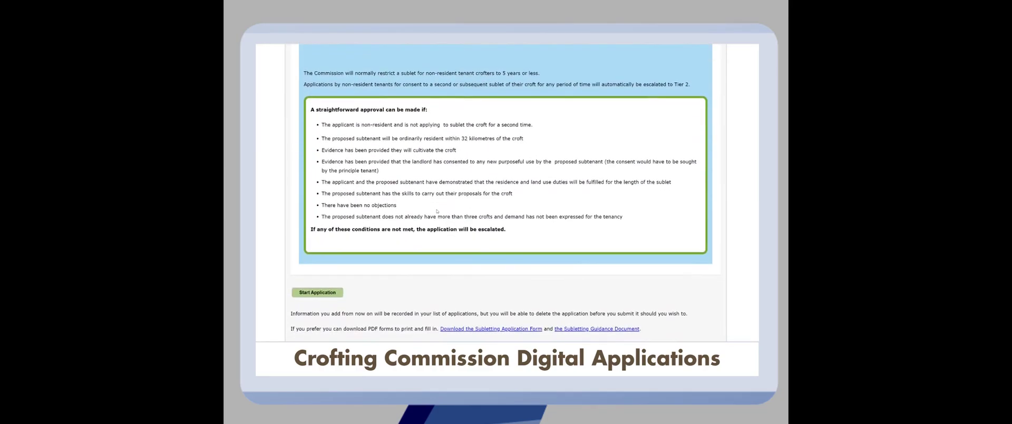
scroll(down, 3)
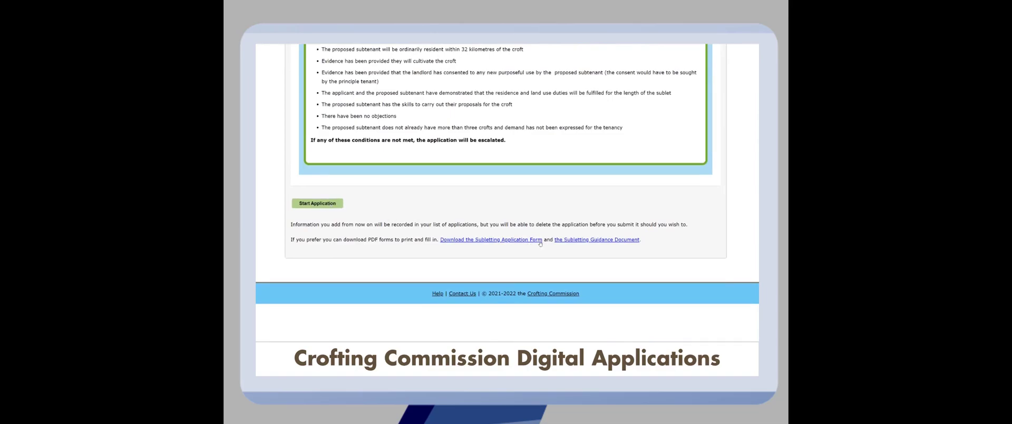
click(317, 203)
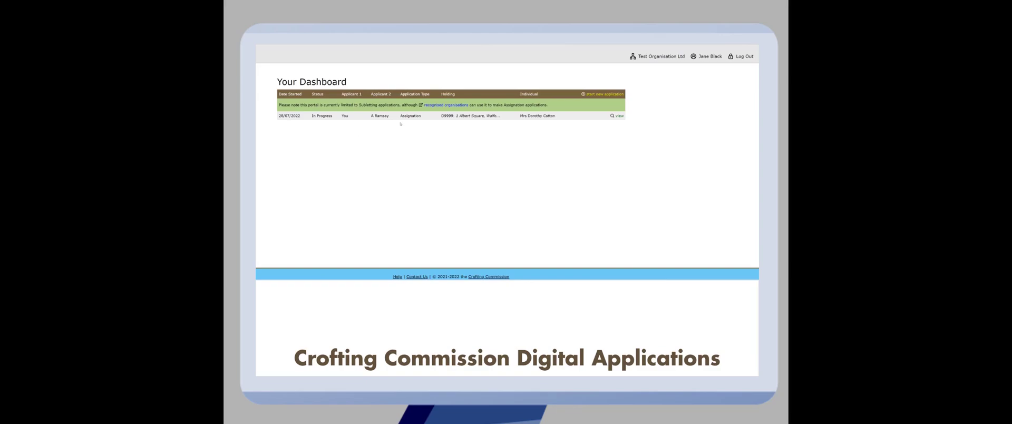
Step: Open the Assignation application for 1 Albert Square and scroll through its 25 steps
click(618, 116)
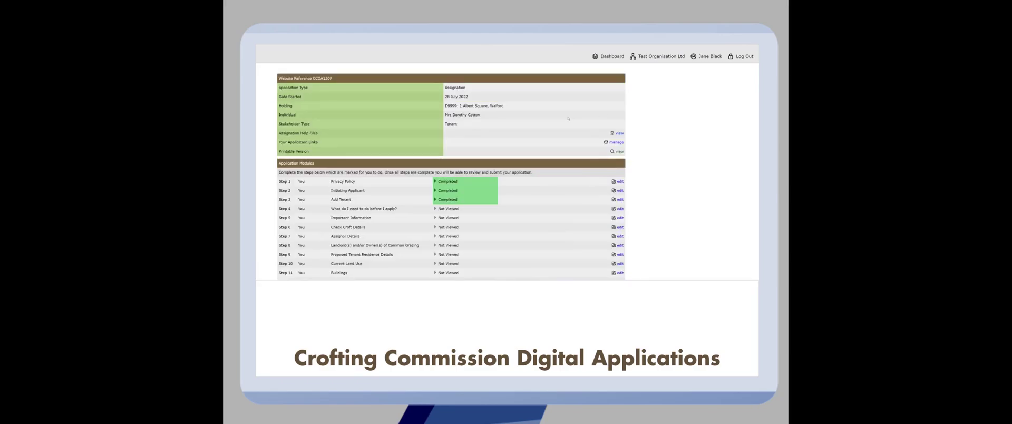
mouse_move(542, 123)
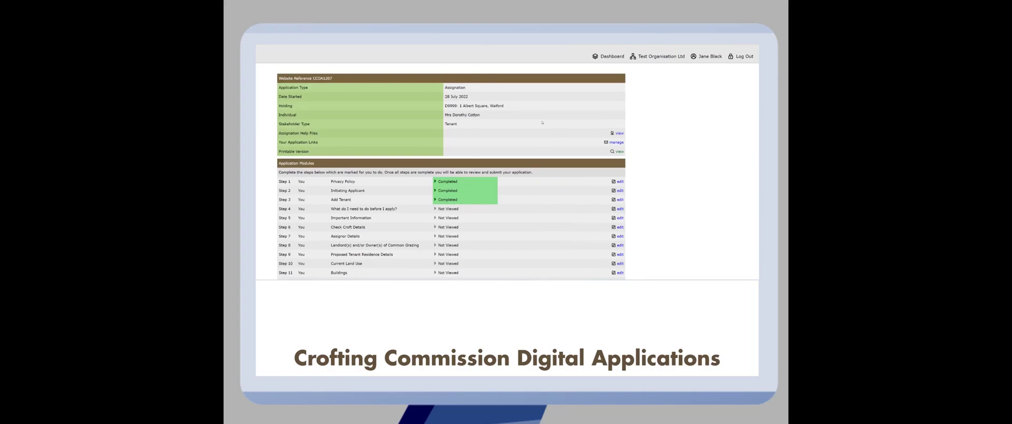
scroll(down, 3)
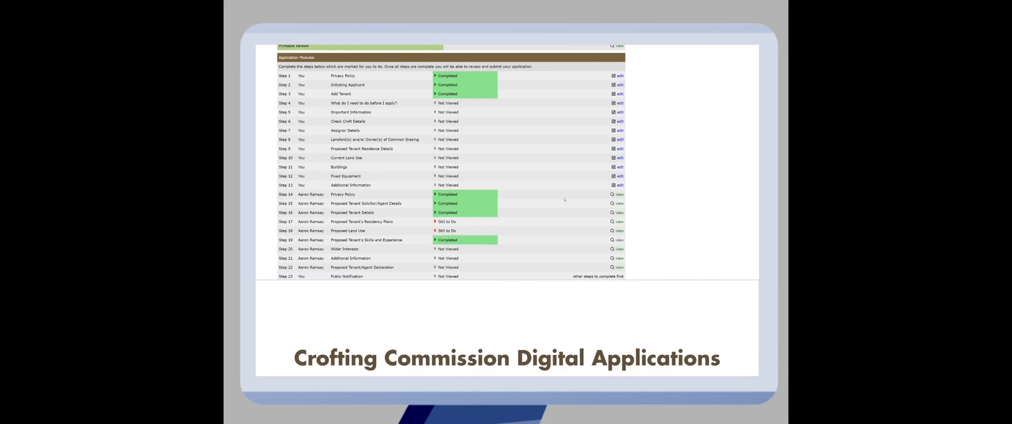
mouse_move(512, 136)
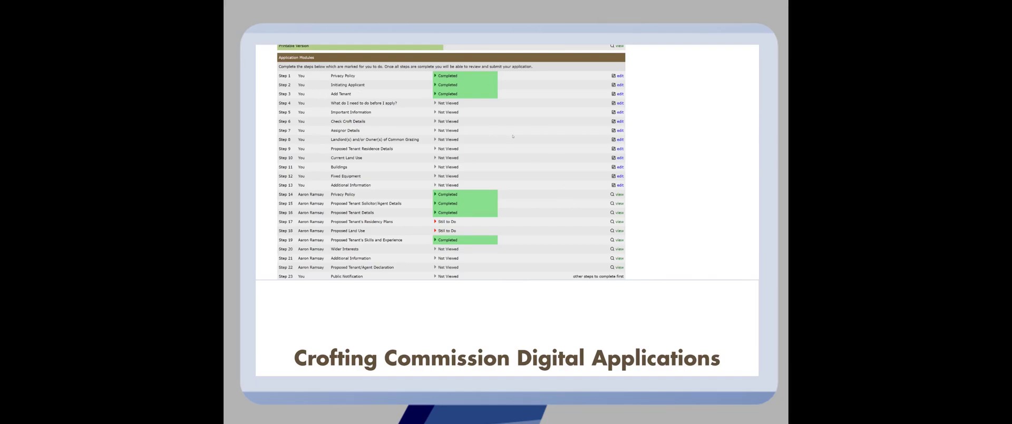
scroll(down, 3)
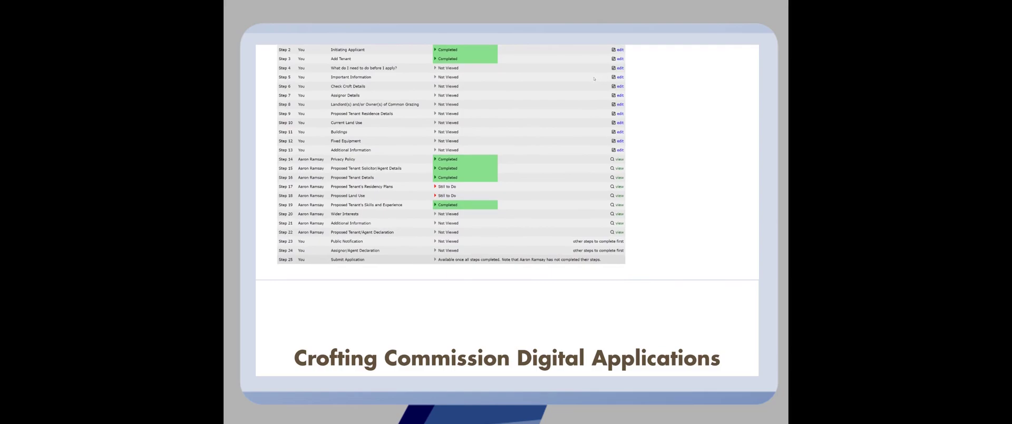
mouse_move(552, 115)
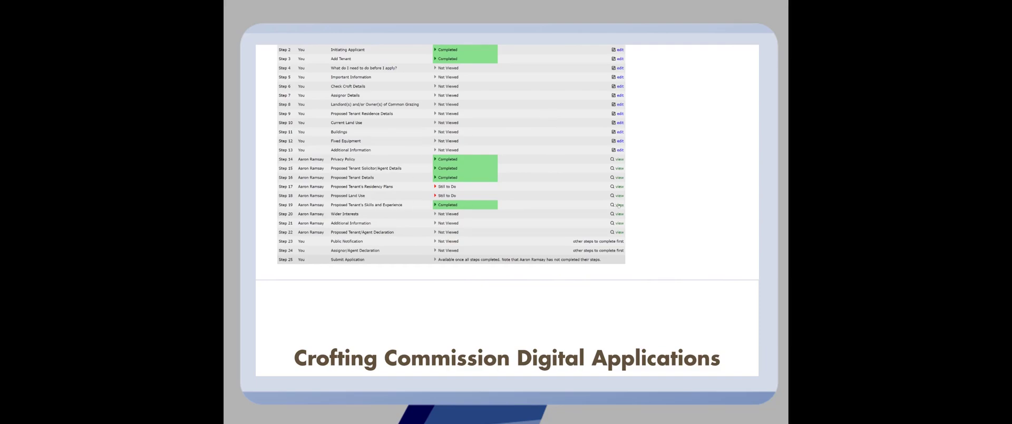
click(617, 204)
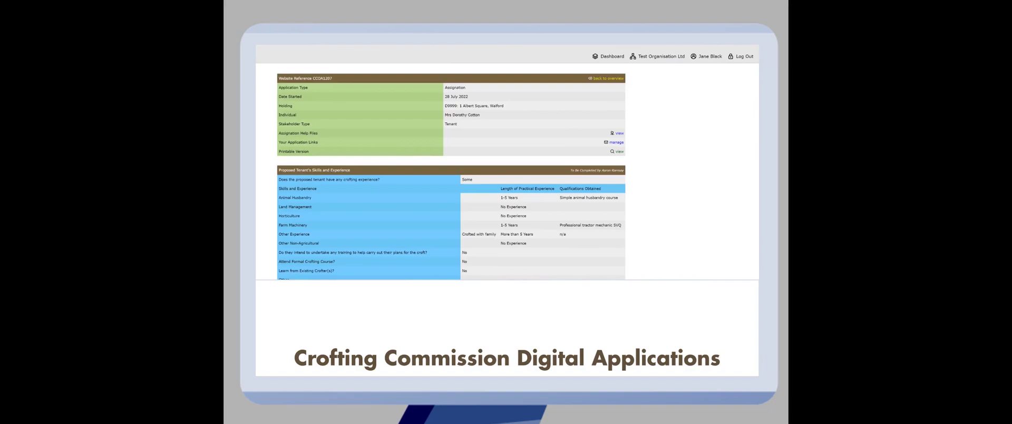
click(605, 78)
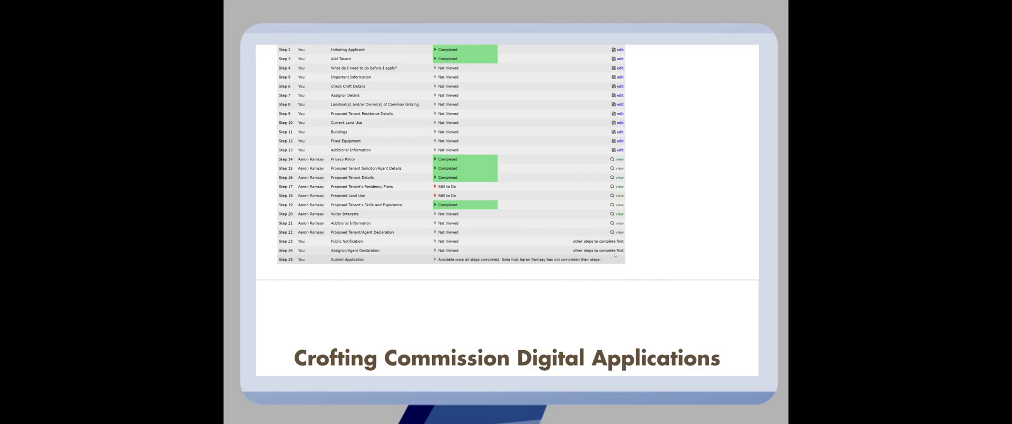
scroll(up, 3)
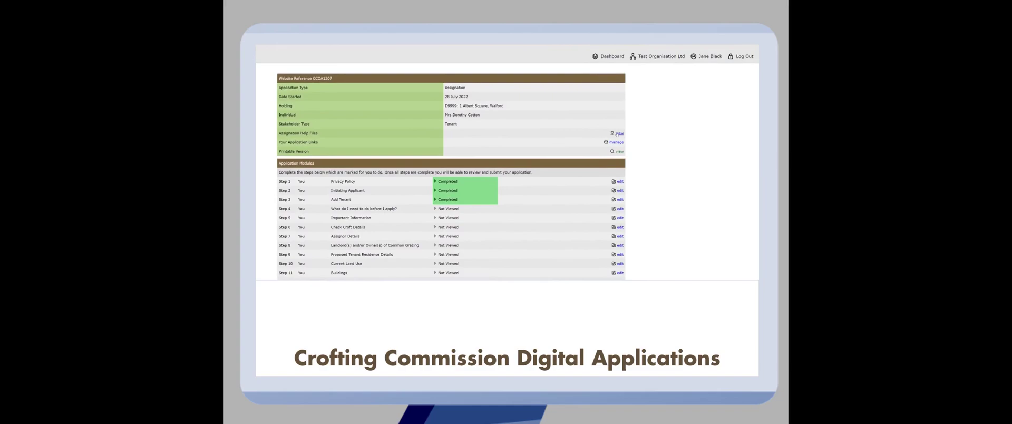
Step: Glance at the Assignation help files list, close it, and return to the dashboard
click(618, 133)
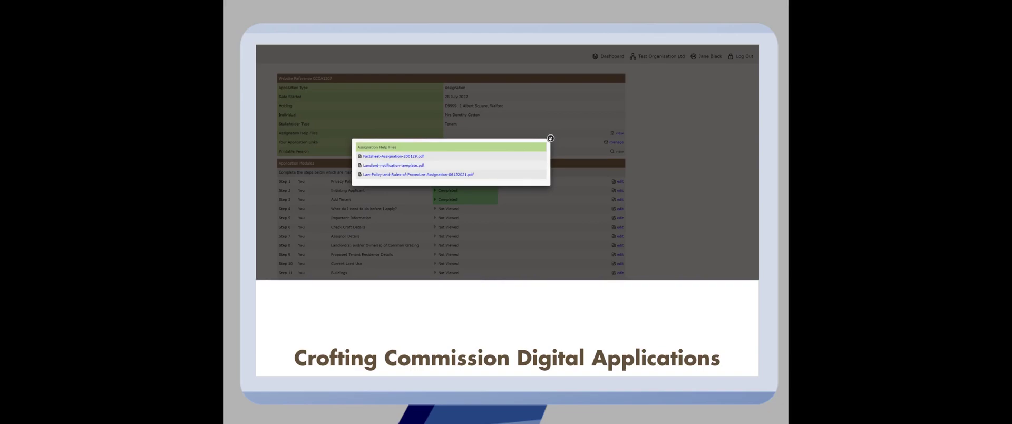
click(549, 138)
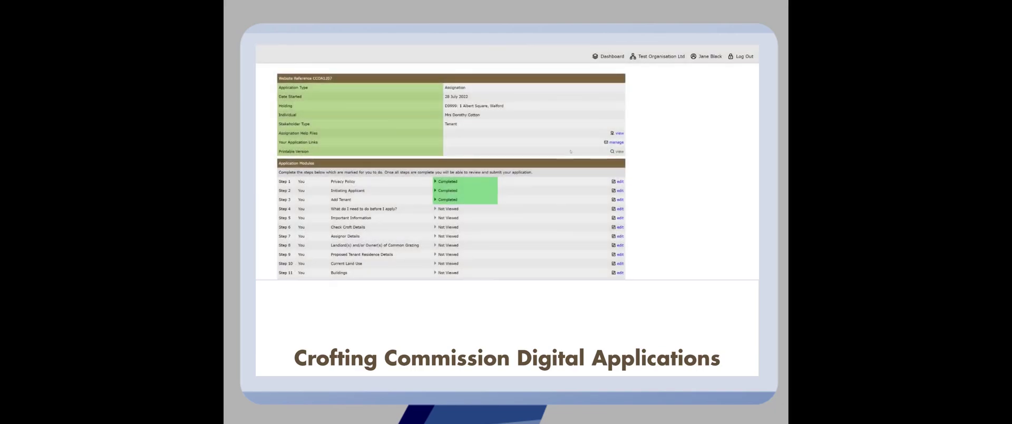
click(610, 56)
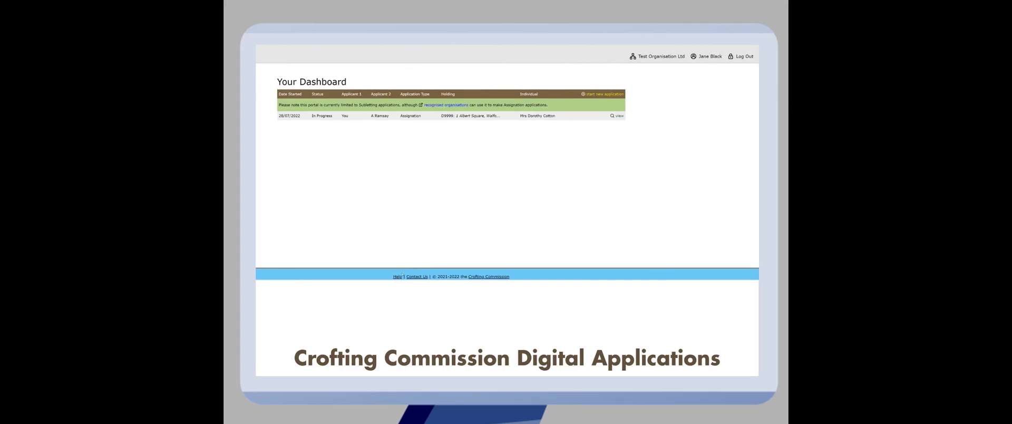
Step: Open the Help page and scroll through its FAQs and guidance documents
click(397, 276)
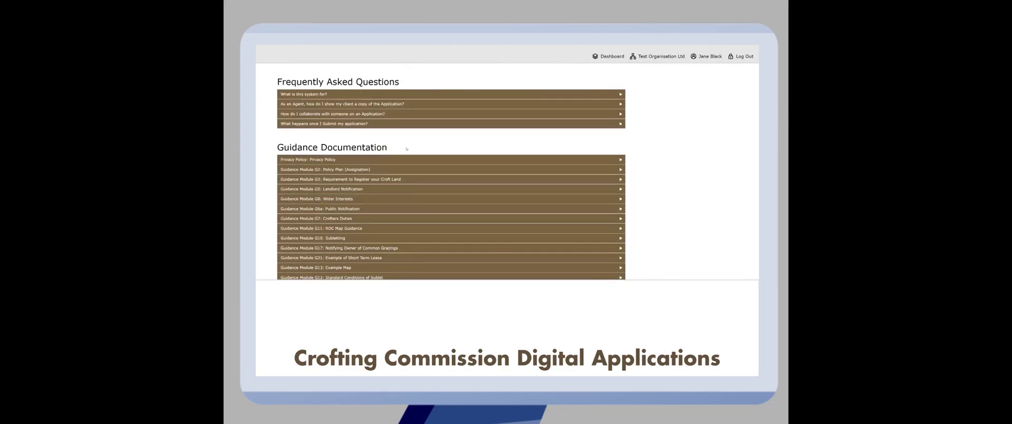
scroll(down, 3)
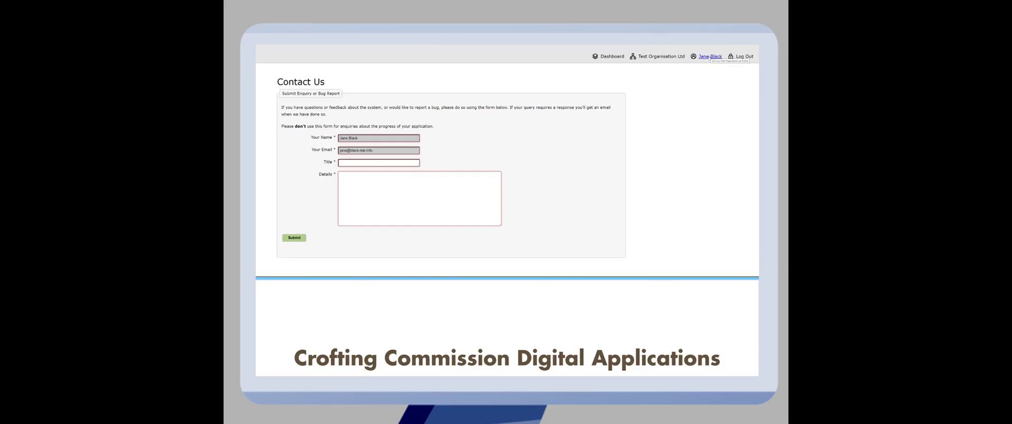
Step: View the 'I have a problem' message thread, then open Test Organisation Ltd's members page
click(710, 56)
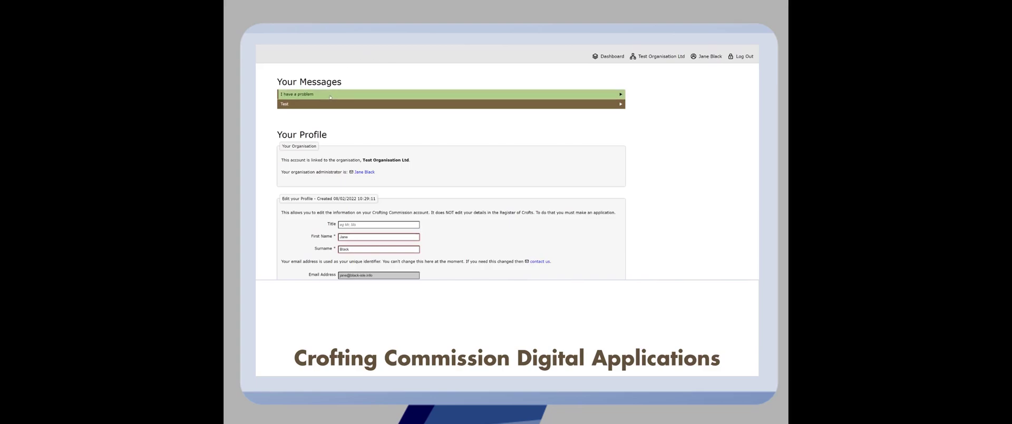
click(449, 95)
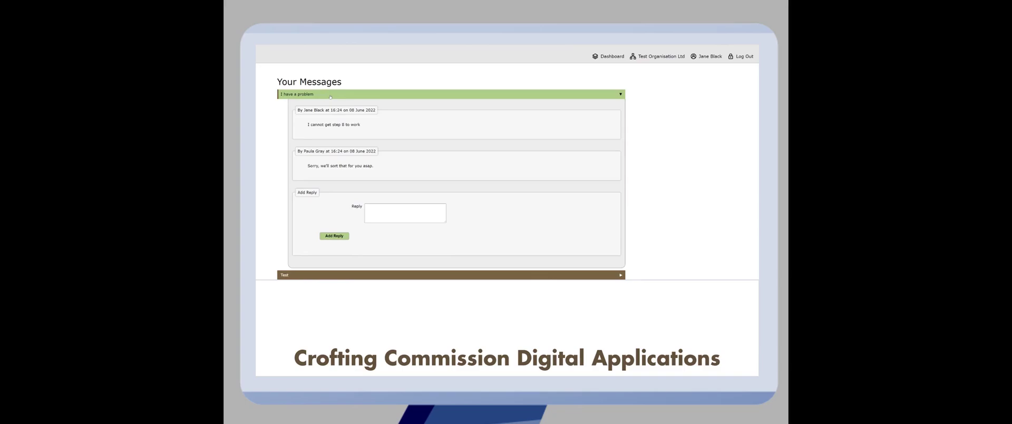
click(405, 213)
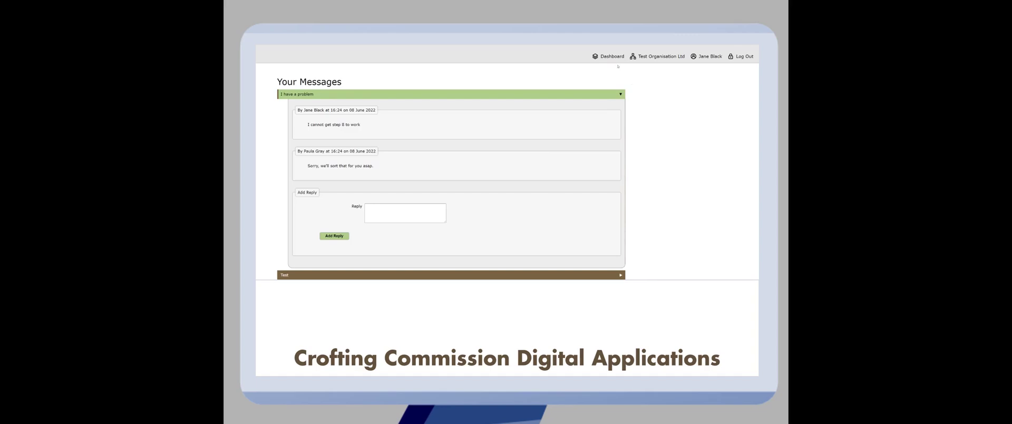
click(611, 56)
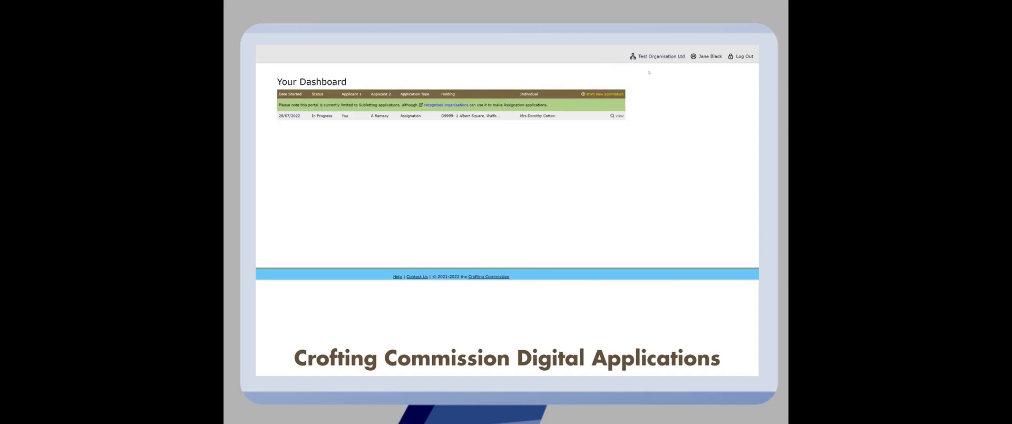
click(661, 56)
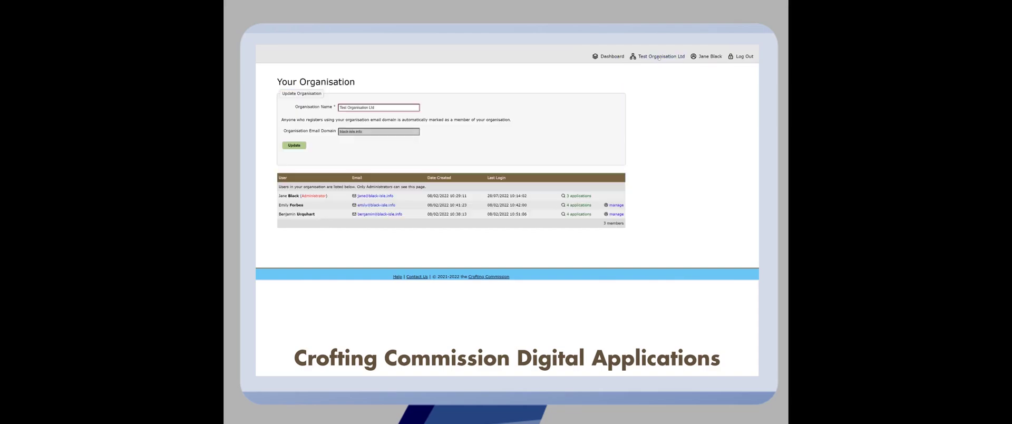